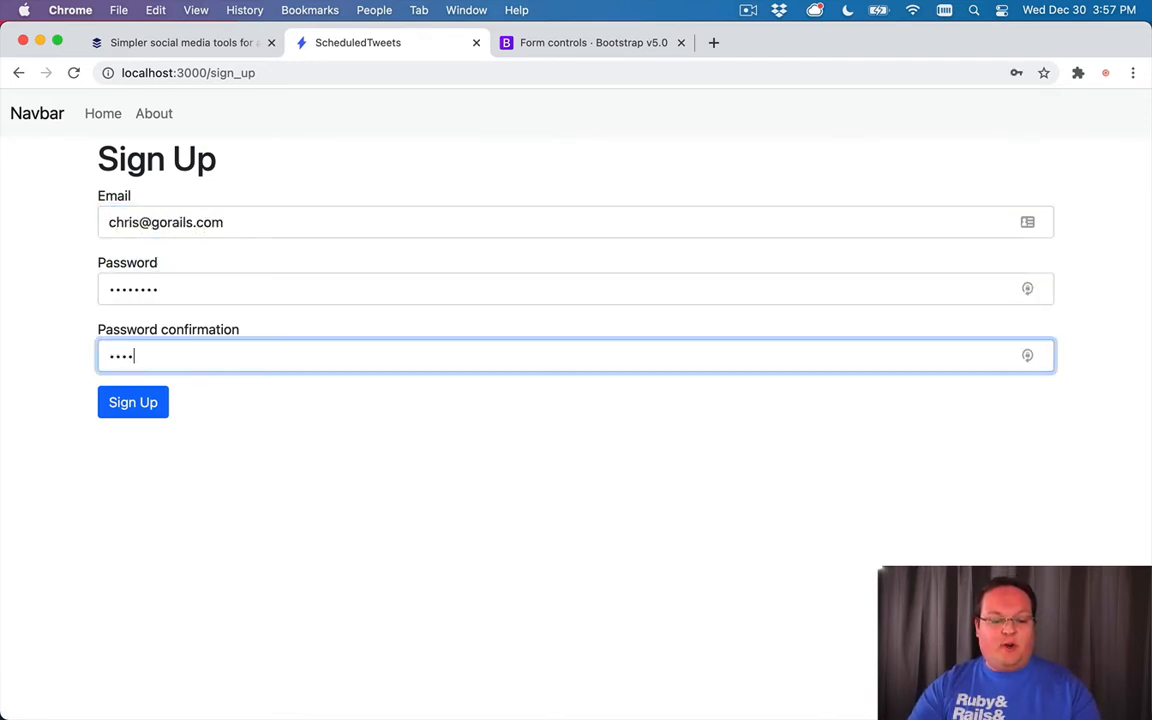
- Submit the sign-up form and dismiss Chrome's password breach warning
{"action": "left_click", "coordinate": [132, 402]}
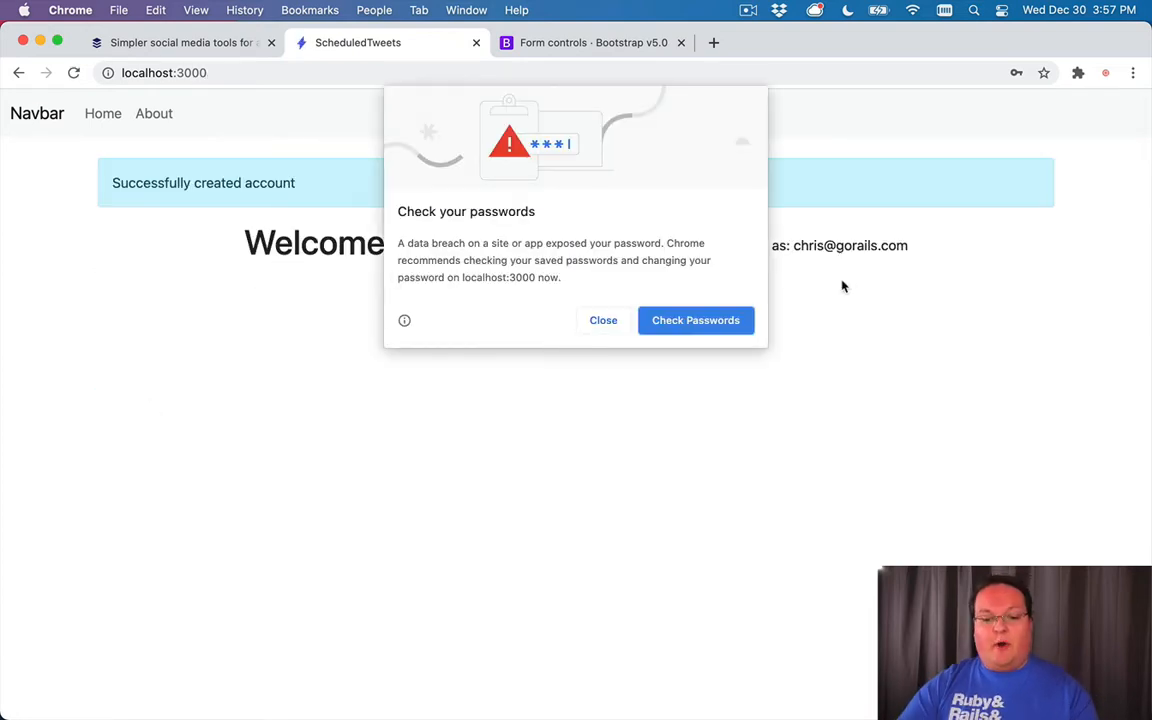
{"action": "left_click", "coordinate": [604, 320]}
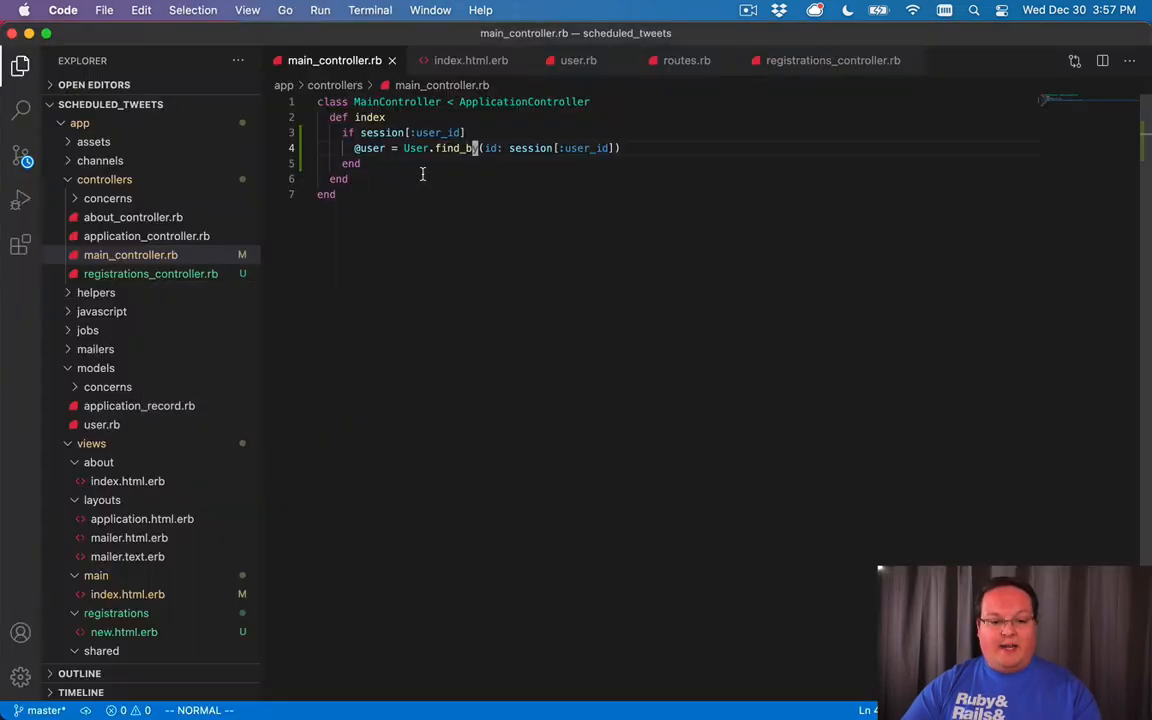
- Add delete "logout", to: "sessions#destroy" in routes.rb
{"action": "left_click", "coordinate": [686, 60]}
{"action": "type", "text": "delete \""}
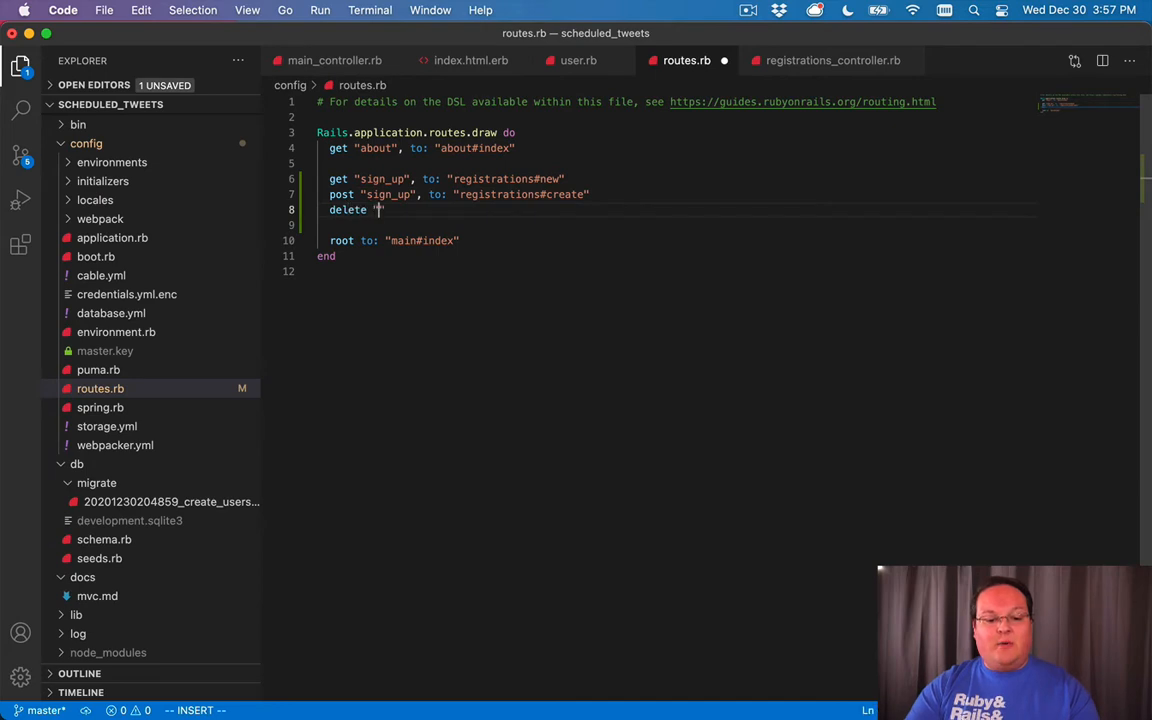
{"action": "type", "text": "logout\","}
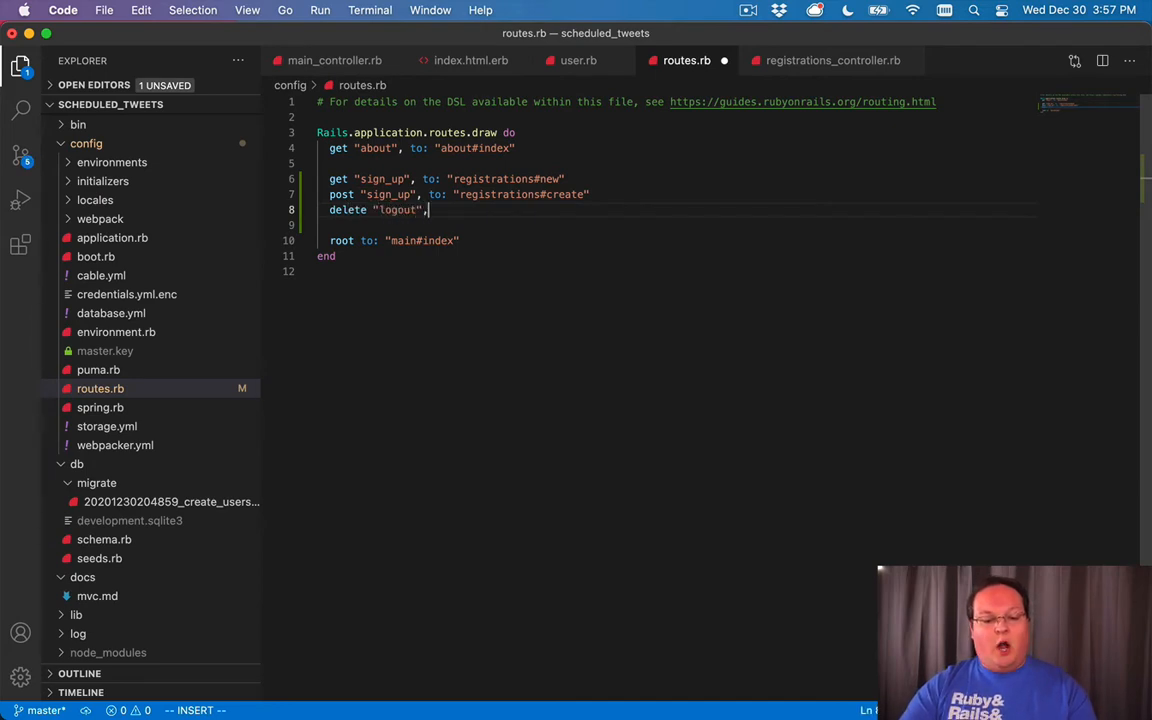
{"action": "type", "text": ", to: \"sessions\""}
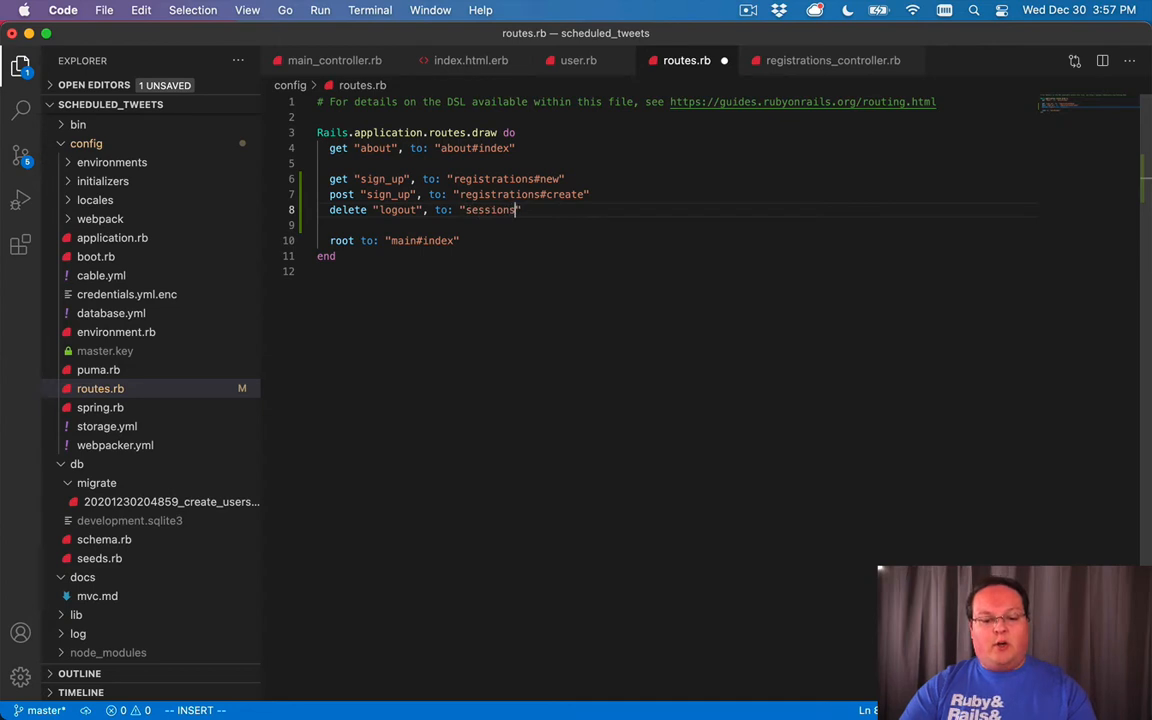
{"action": "type", "text": "#destroy\""}
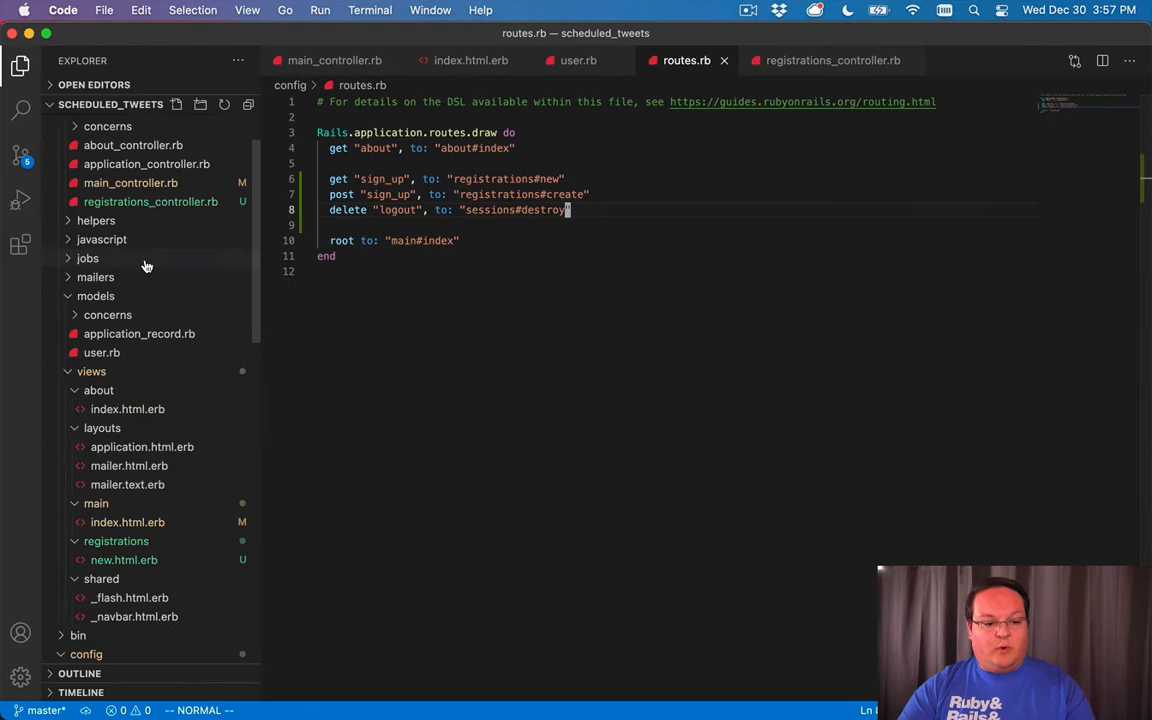
- Create sessions_controller.rb with SessionsController#destroy setting session[:user_id] = nil
{"action": "right_click", "coordinate": [104, 180]}
{"action": "type", "text": "clas"}
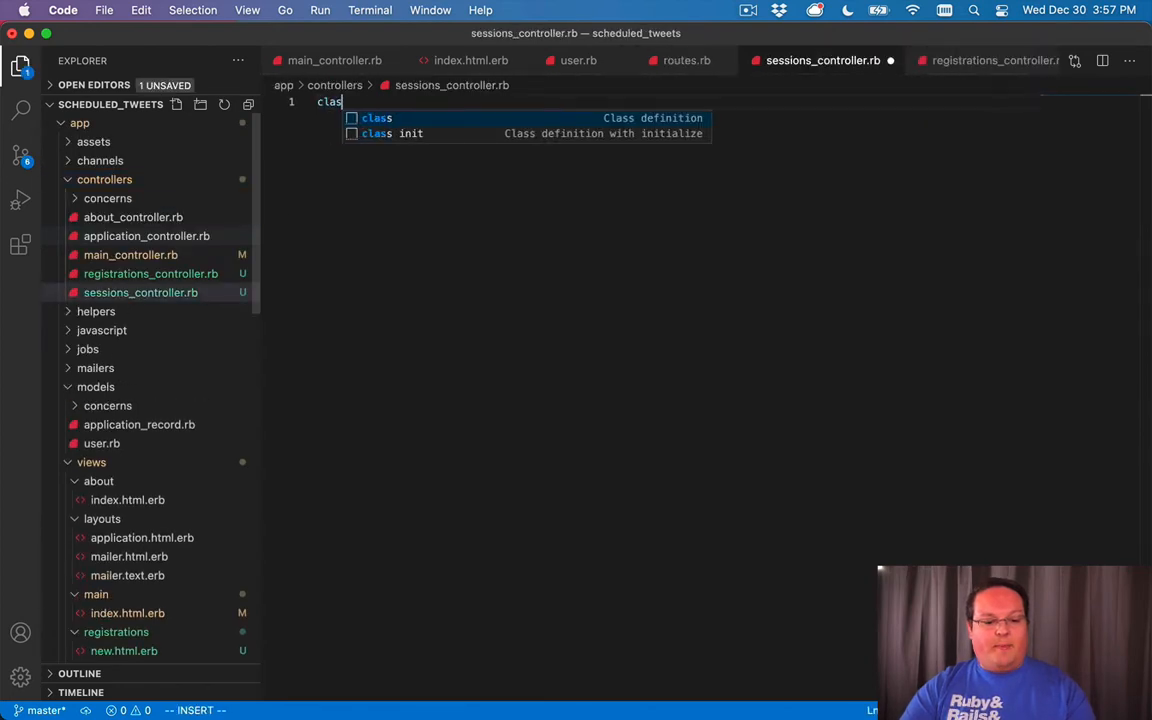
{"action": "type", "text": "SessionsController < ApplicationController"}
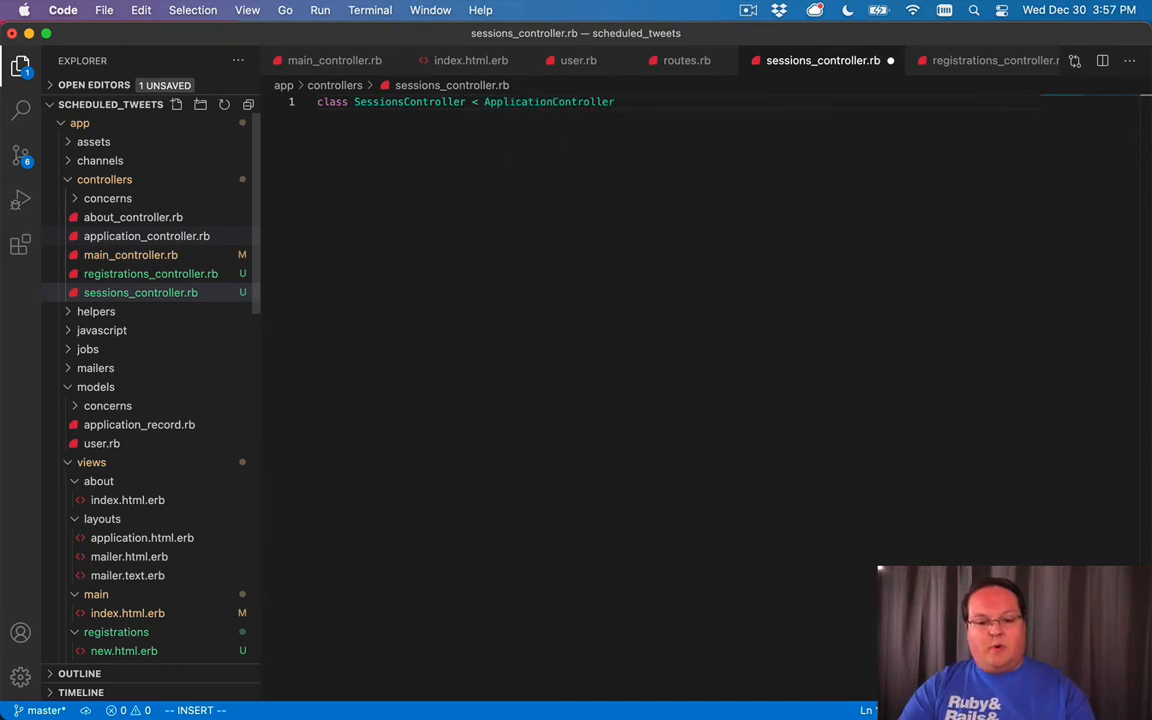
{"action": "type", "text": "def destroy"}
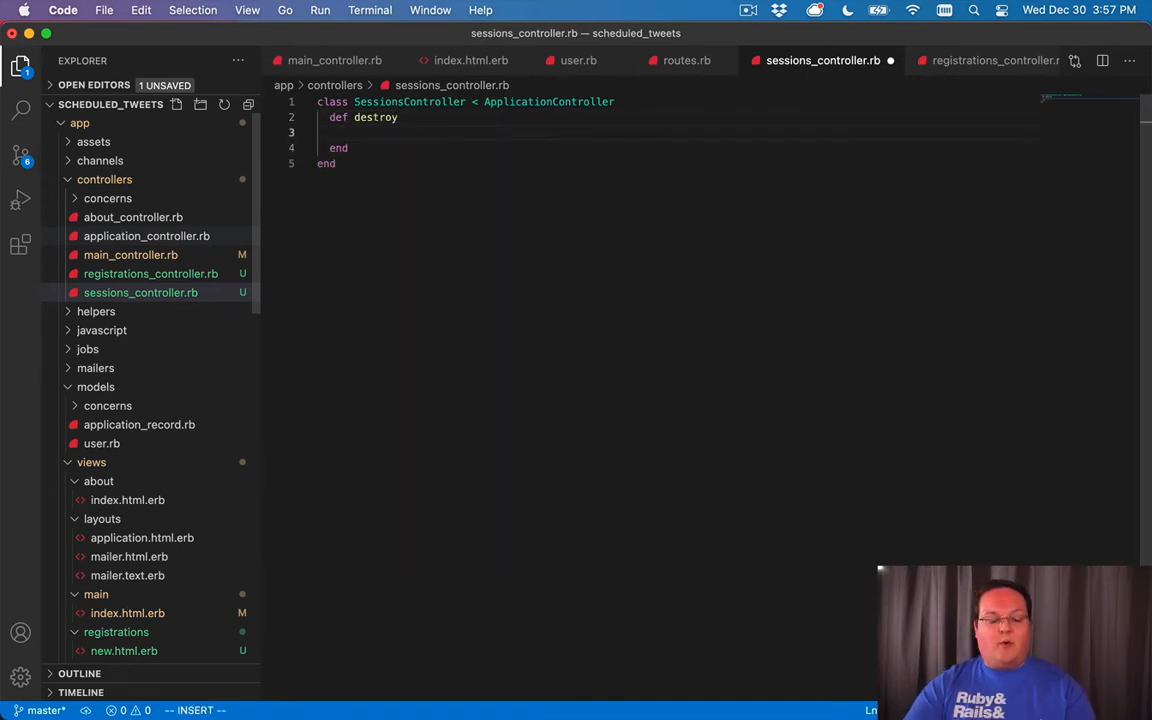
{"action": "type", "text": "s"}
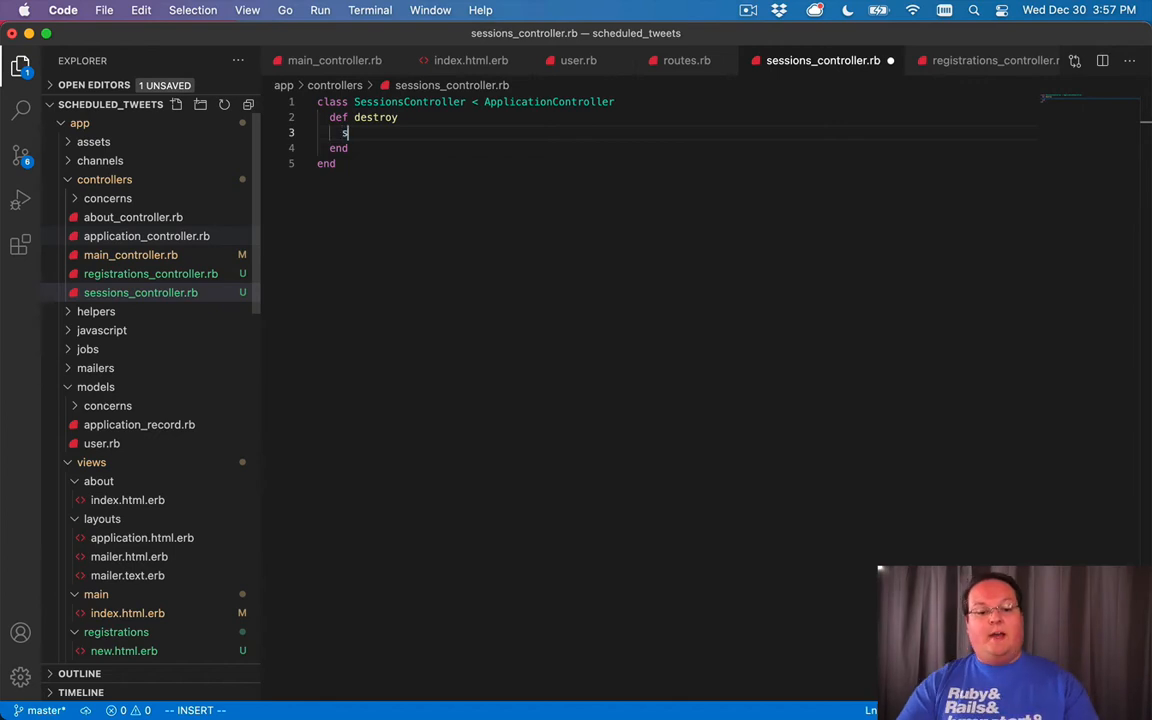
{"action": "type", "text": "session[:user_id] = nil"}
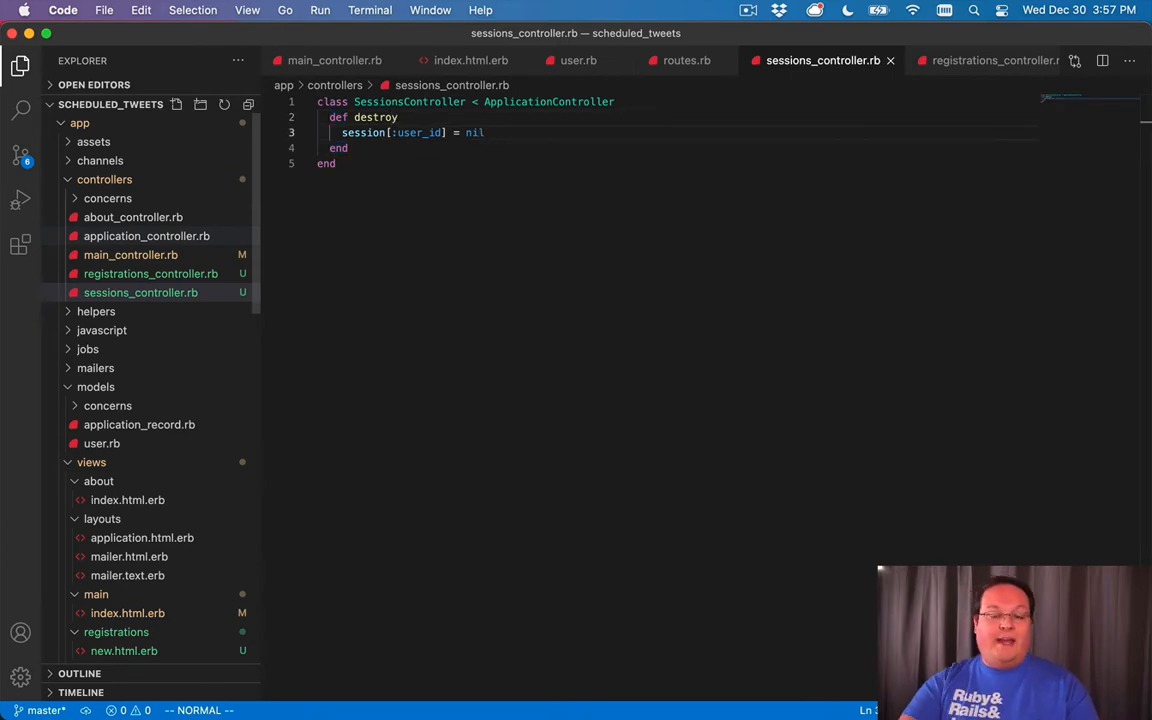
{"action": "left_click", "coordinate": [334, 60]}
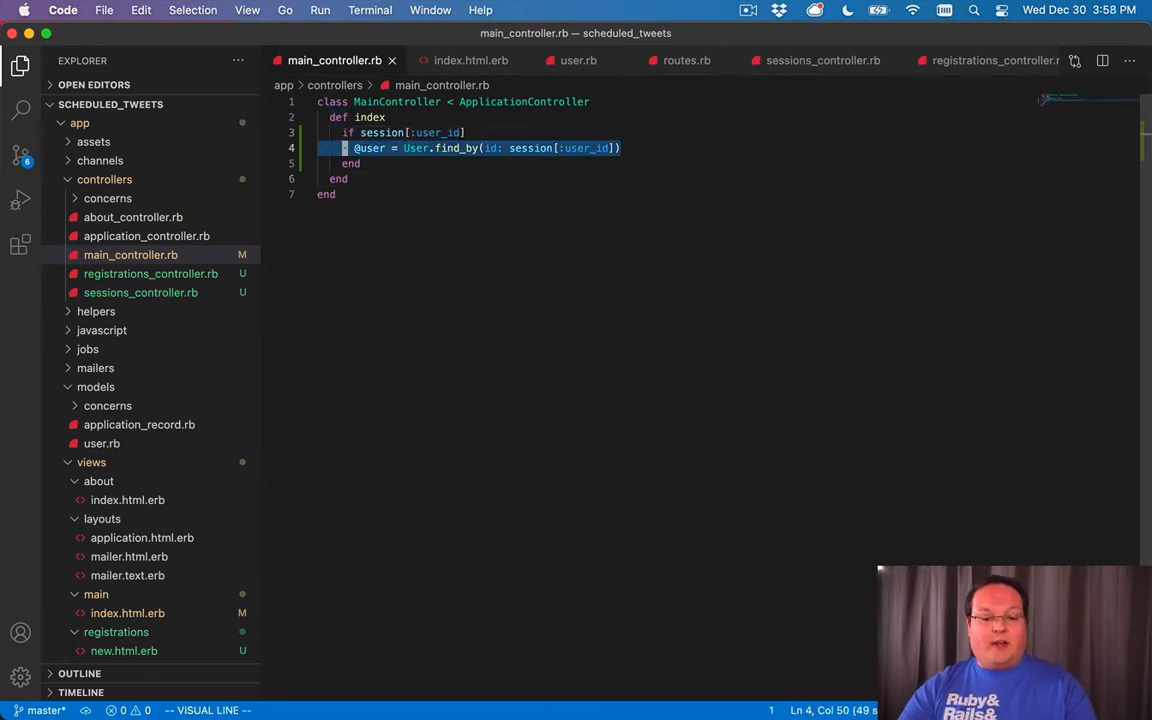
- Add redirect_to root_path, notice: "Logged out" below the session-clearing line in destroy
{"action": "key", "text": "Escape"}
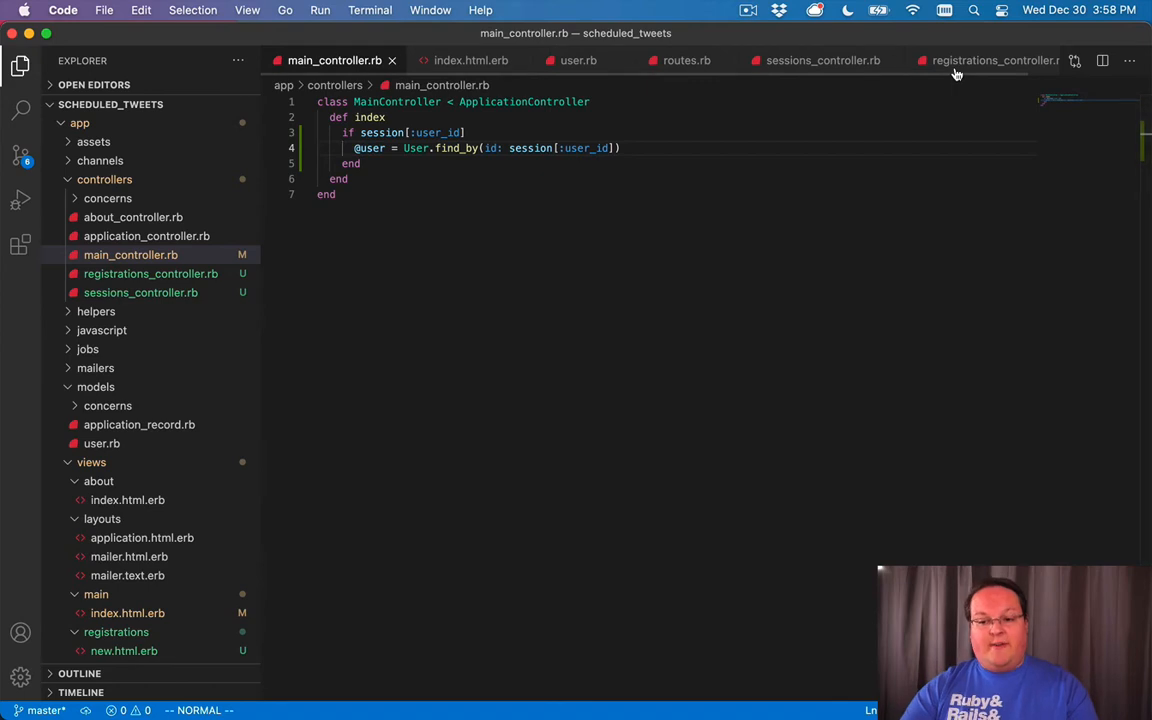
{"action": "left_click", "coordinate": [822, 60]}
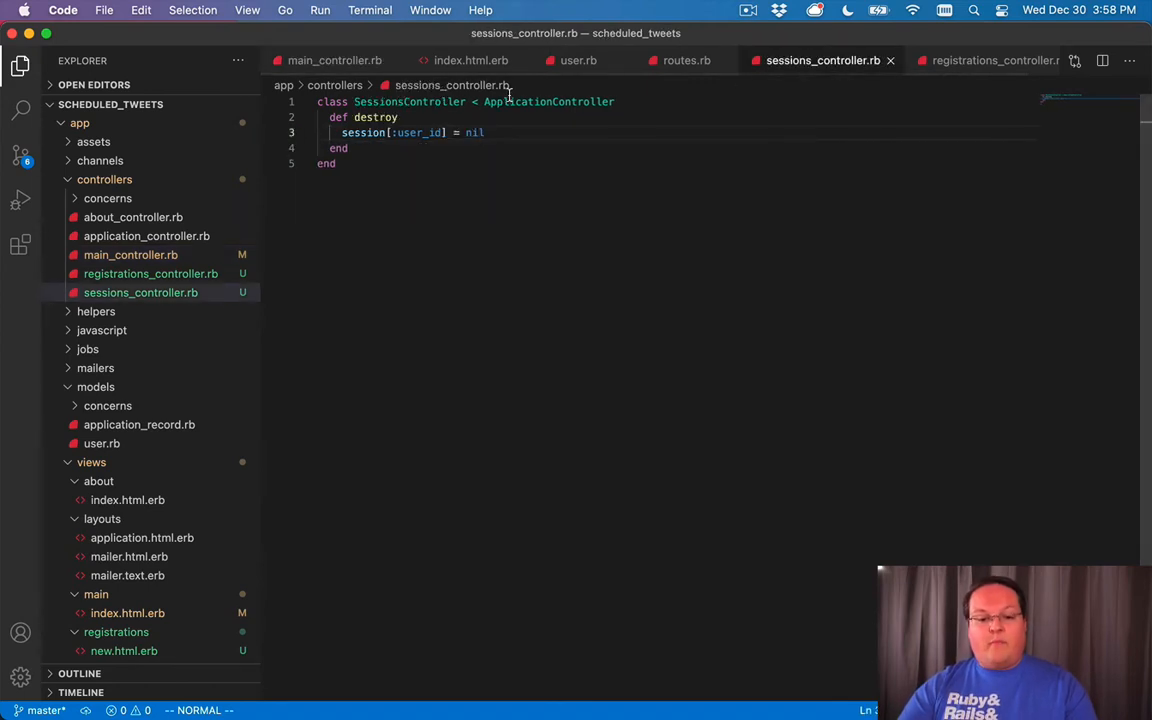
{"action": "key", "text": "Return"}
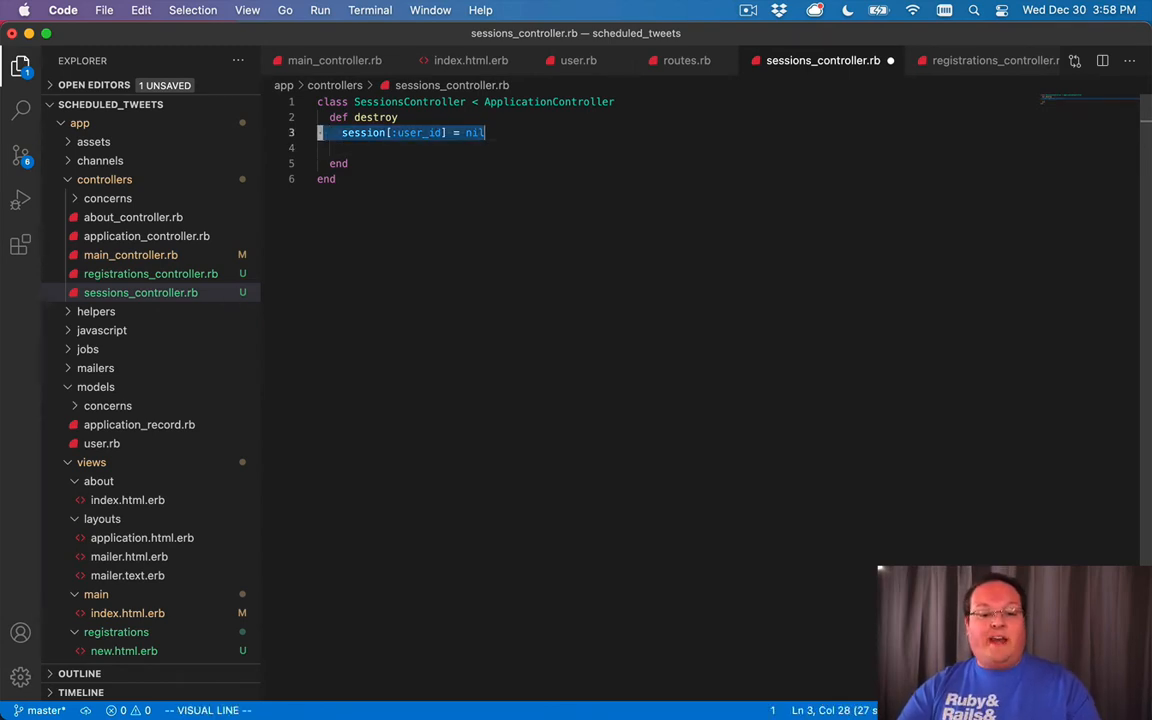
{"action": "key", "text": "escape"}
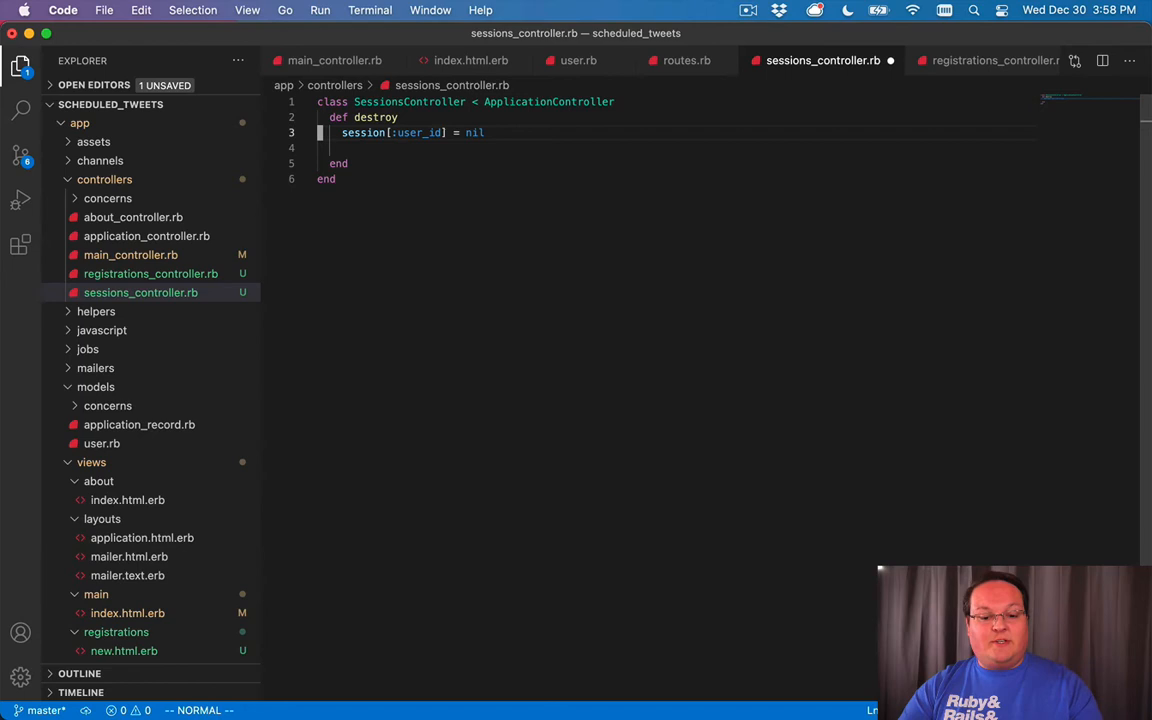
{"action": "type", "text": "r"}
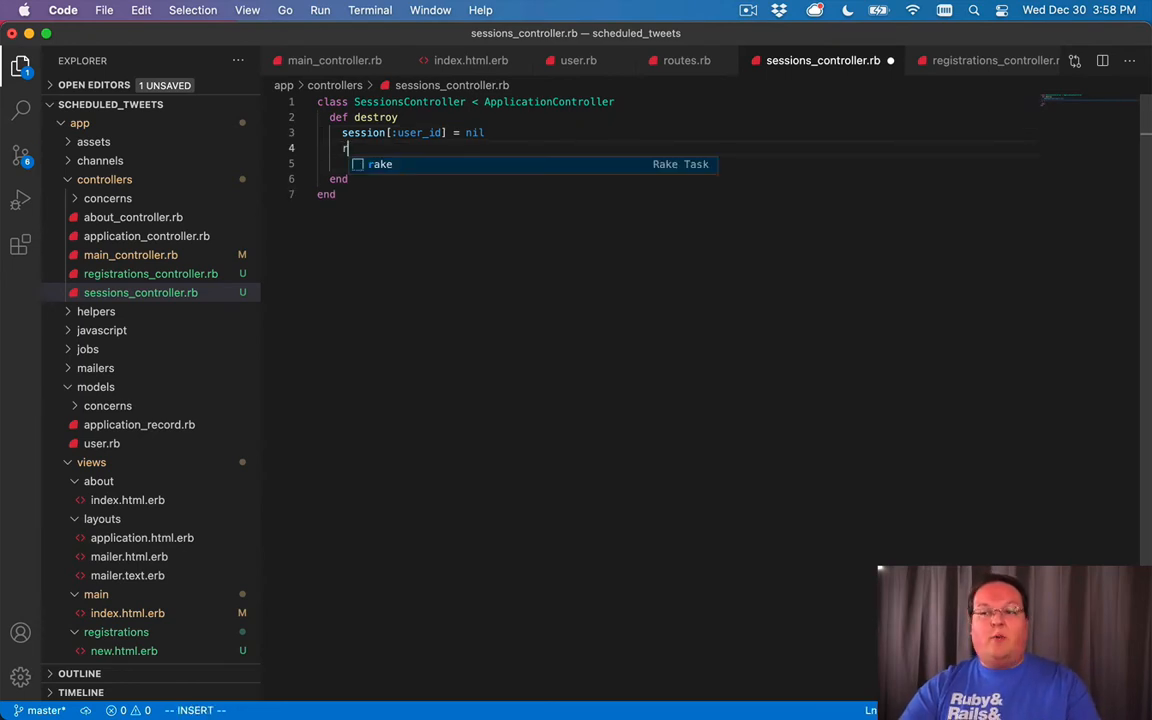
{"action": "type", "text": "redirect_to root_path, notice: \"Logg"}
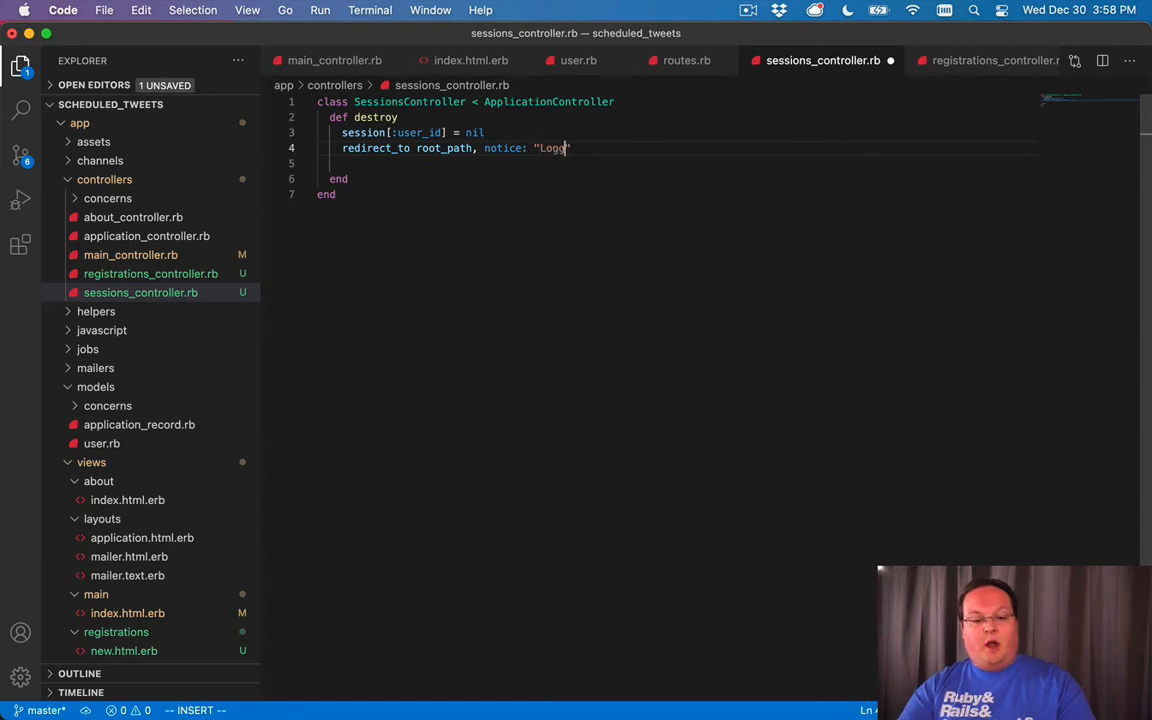
{"action": "key", "text": "Escape"}
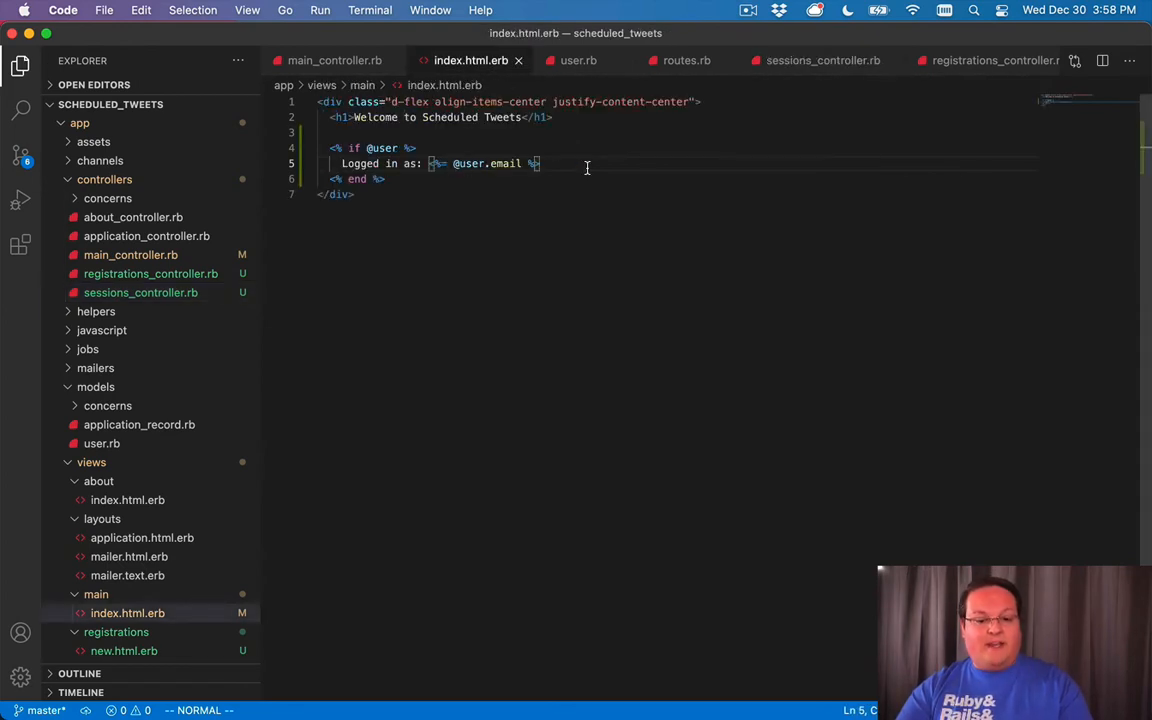
- Begin a <%= link_to line below 'Logged in as' in main/index.html.erb
{"action": "key", "text": "Return"}
{"action": "type", "text": "<% %>"}
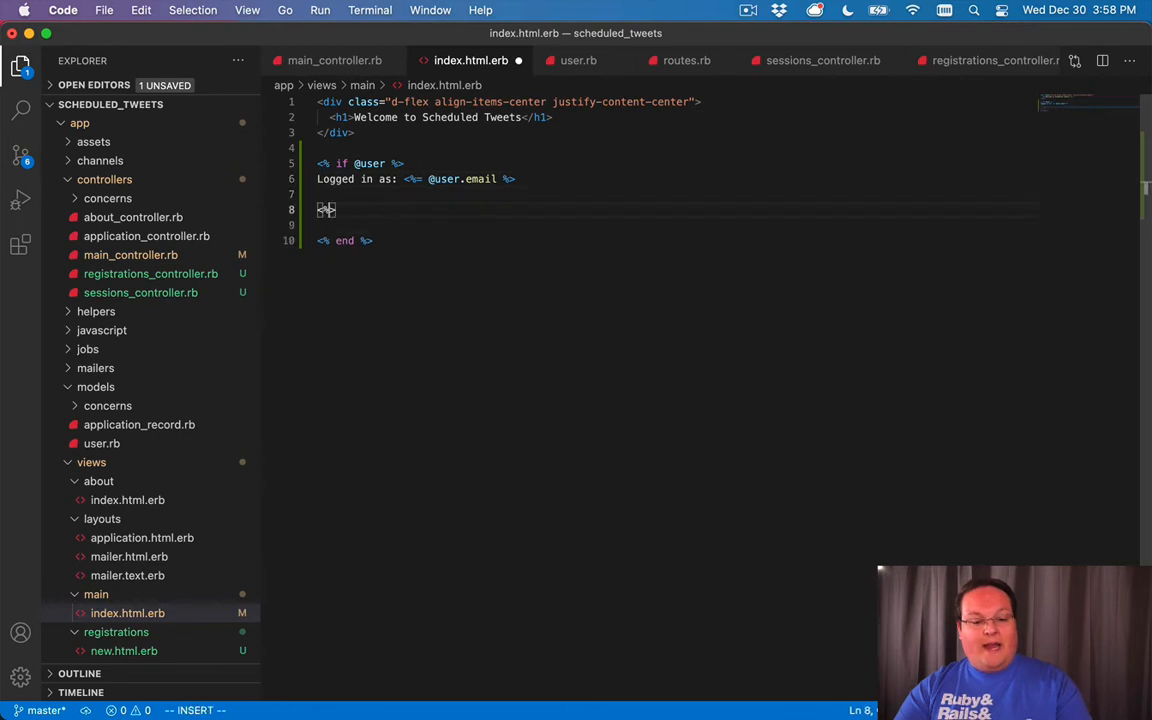
{"action": "type", "text": "lin"}
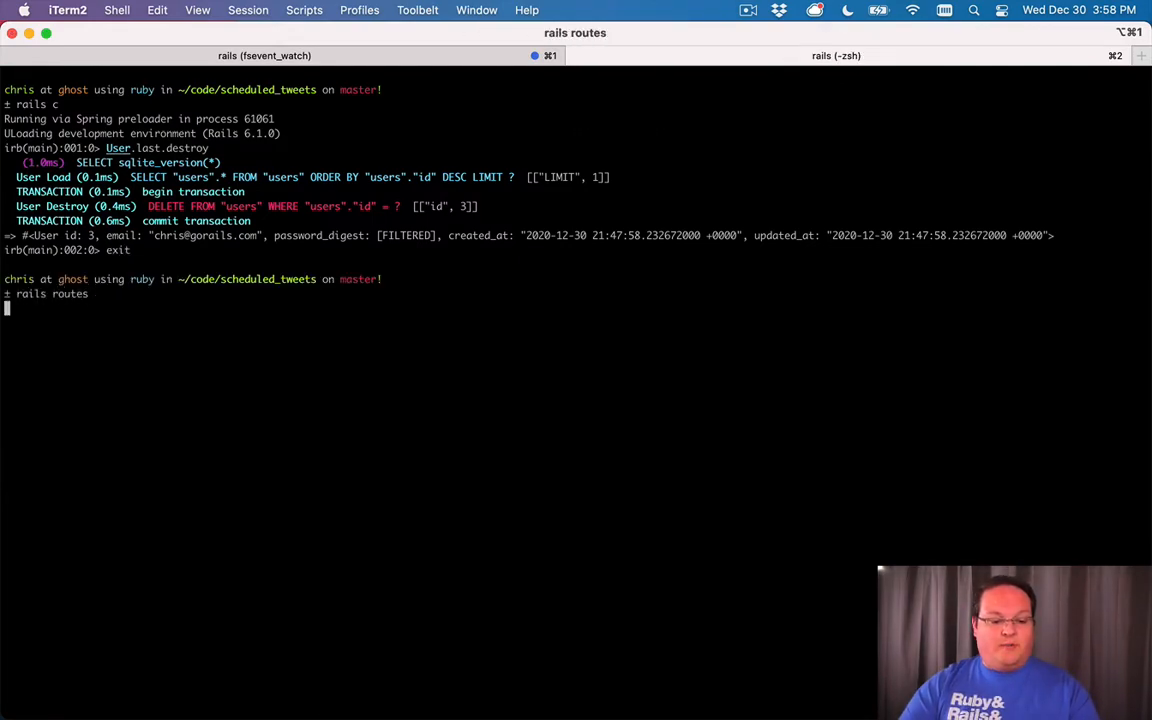
- Run rails routes in the terminal to confirm the logout path
{"action": "key", "text": "Return"}
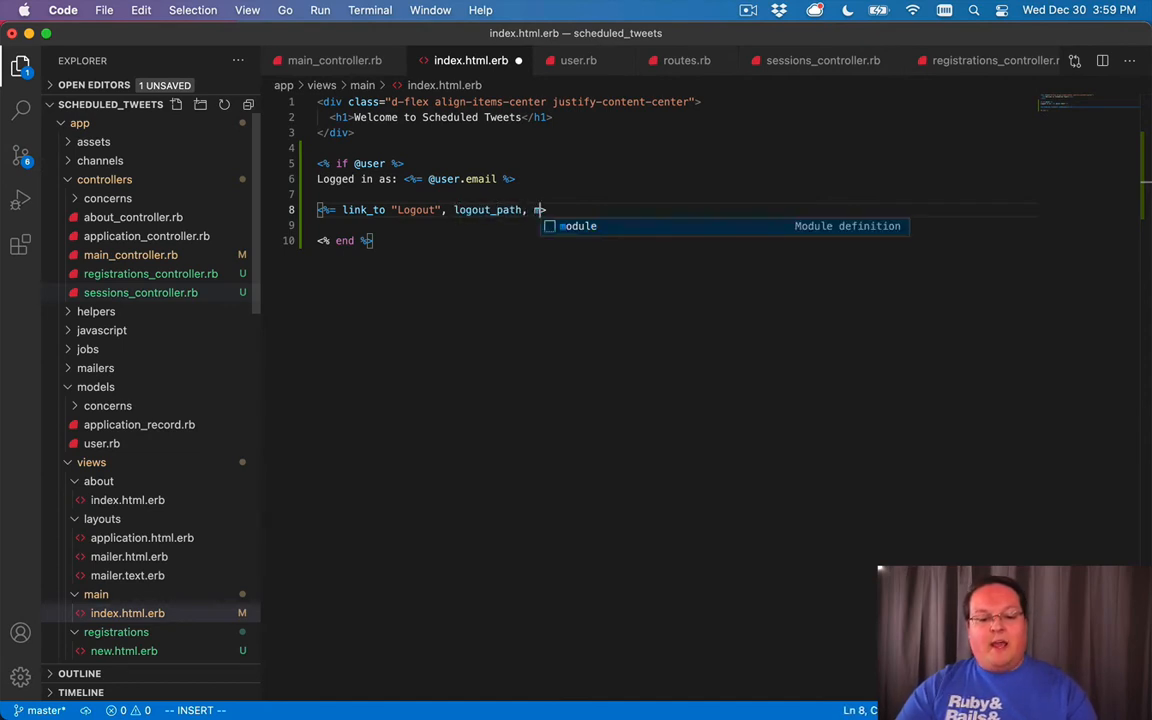
- Write button_to "Logout", logout_path, method: :delete in the index view, replacing the link
{"action": "type", "text": "method: :delete"}
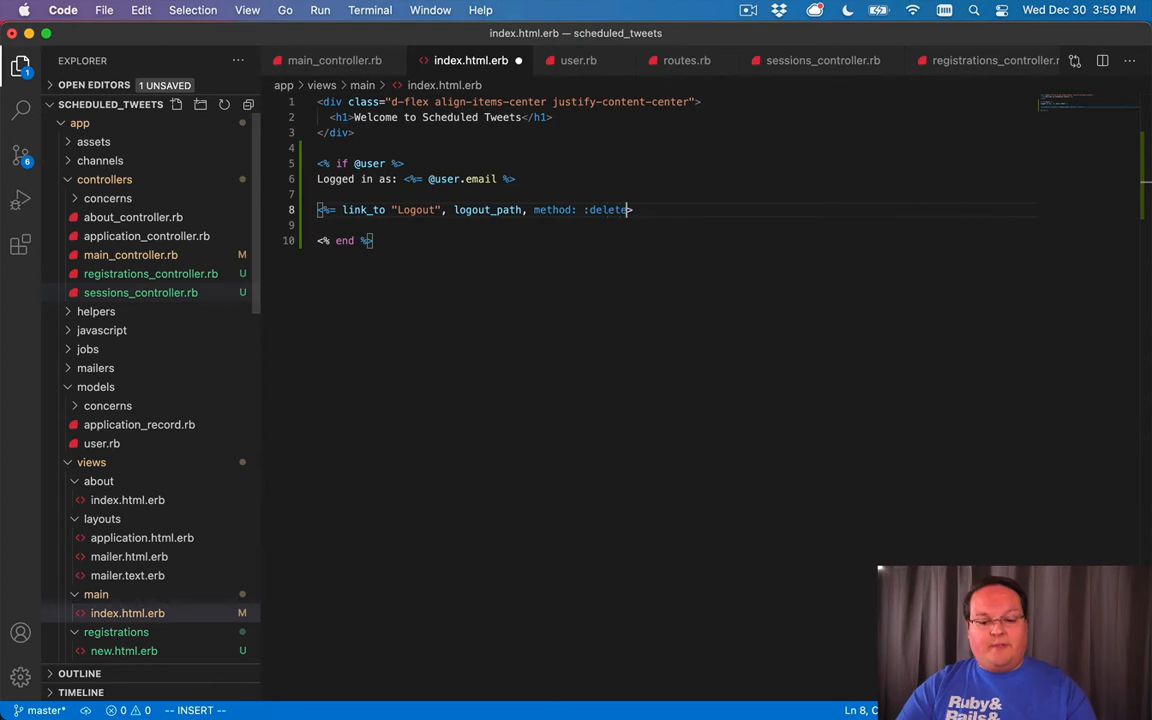
{"action": "key", "text": "Escape"}
{"action": "type", "text": "<%="}
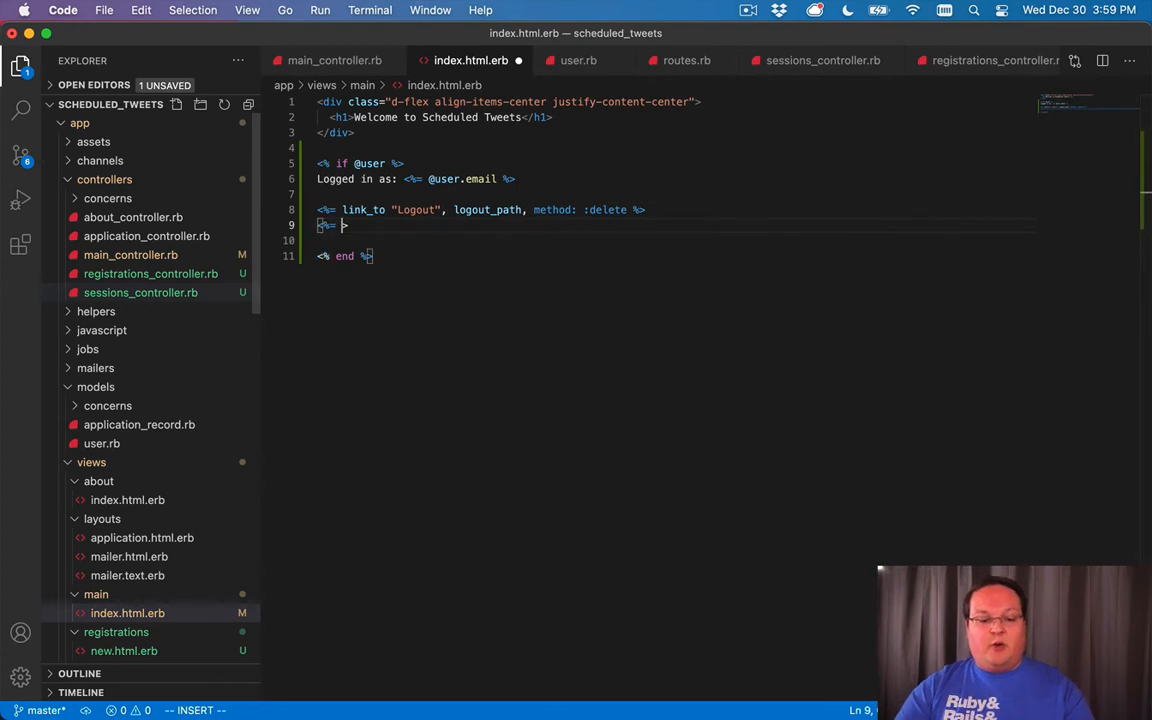
{"action": "type", "text": "button_to \"Logout\", logout_path"}
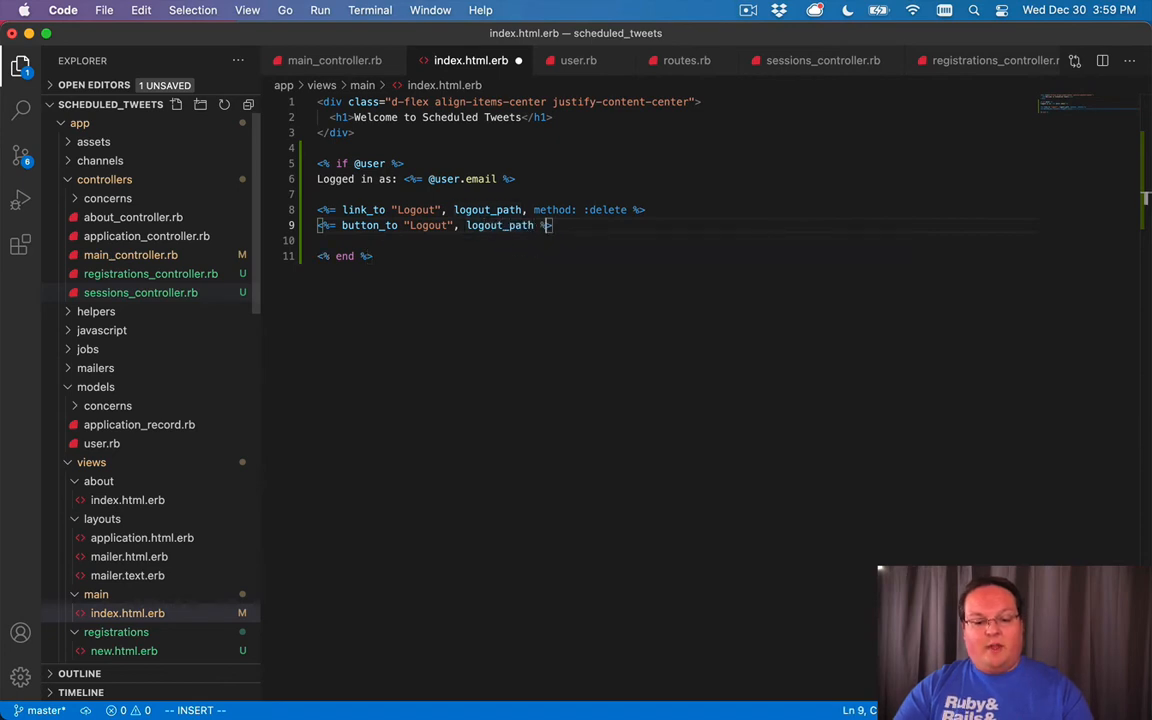
{"action": "type", "text": ", method: :delete"}
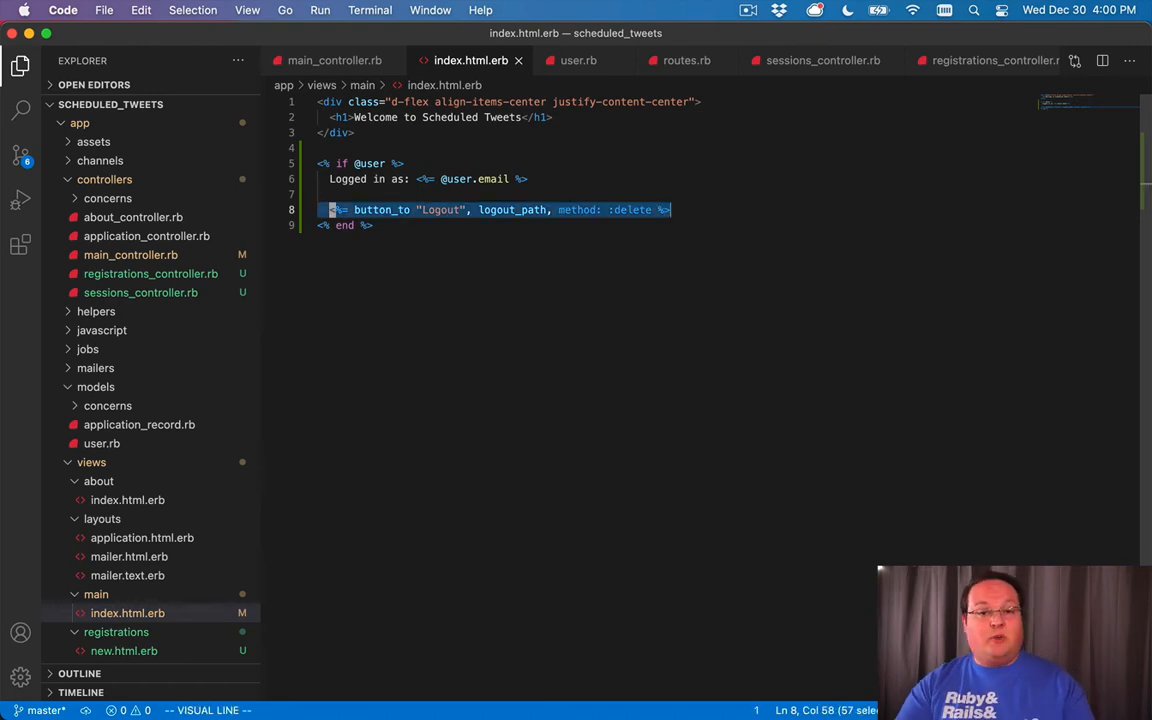
{"action": "left_click", "coordinate": [388, 42]}
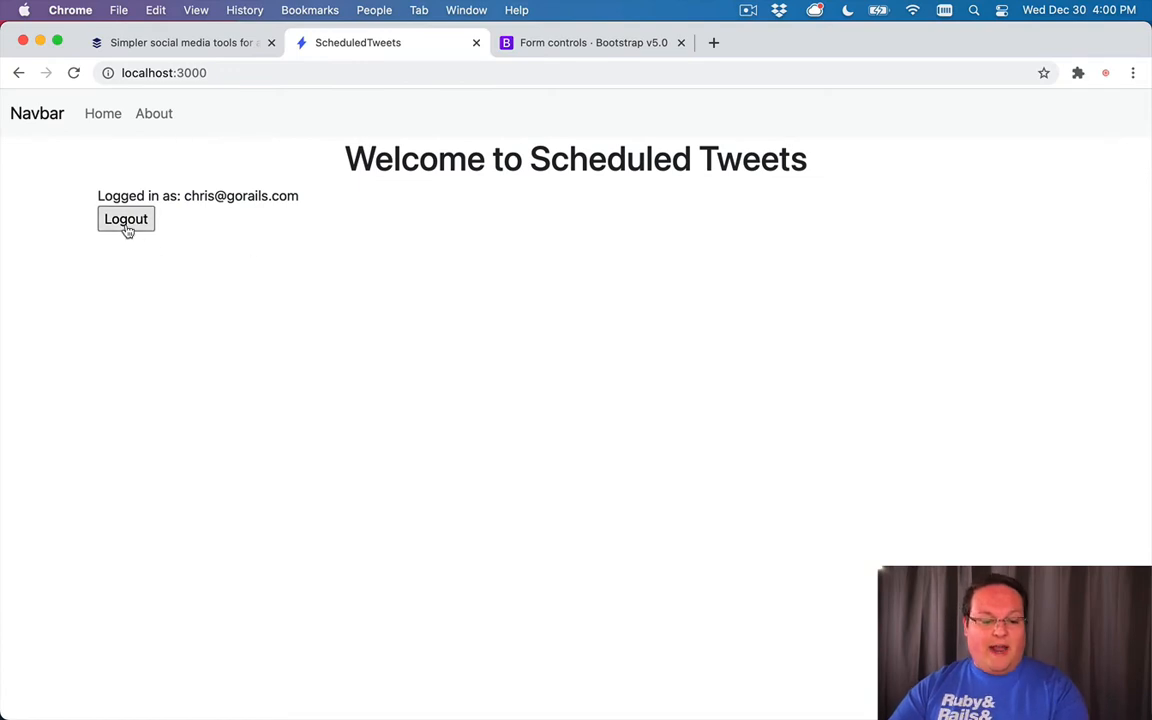
{"action": "mouse_move", "coordinate": [176, 502]}
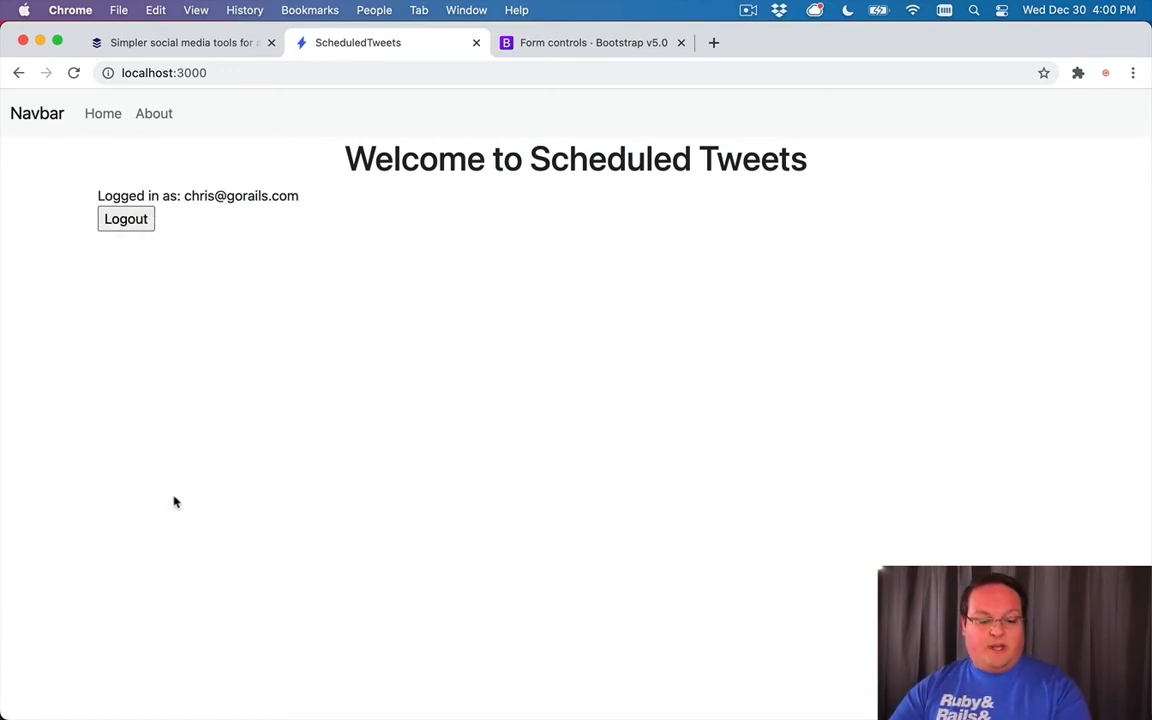
- Inspect the Logout button's generated form in DevTools, then log out to see the notice
{"action": "key", "text": "F12"}
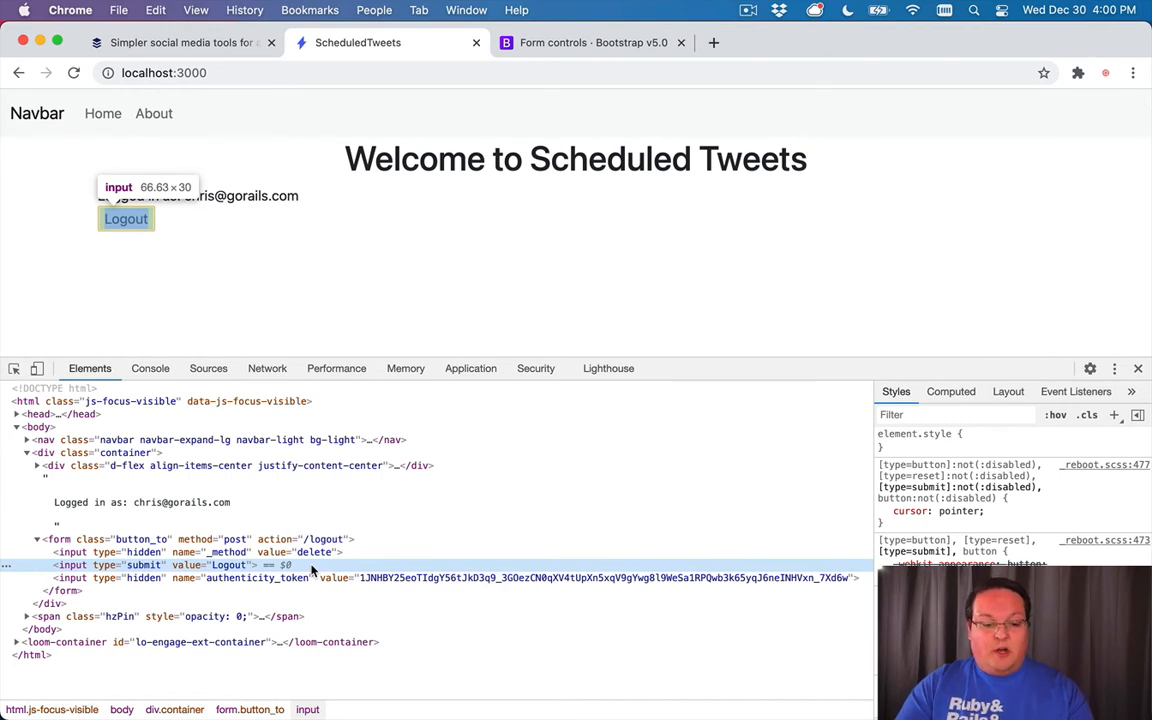
{"action": "left_click", "coordinate": [126, 218]}
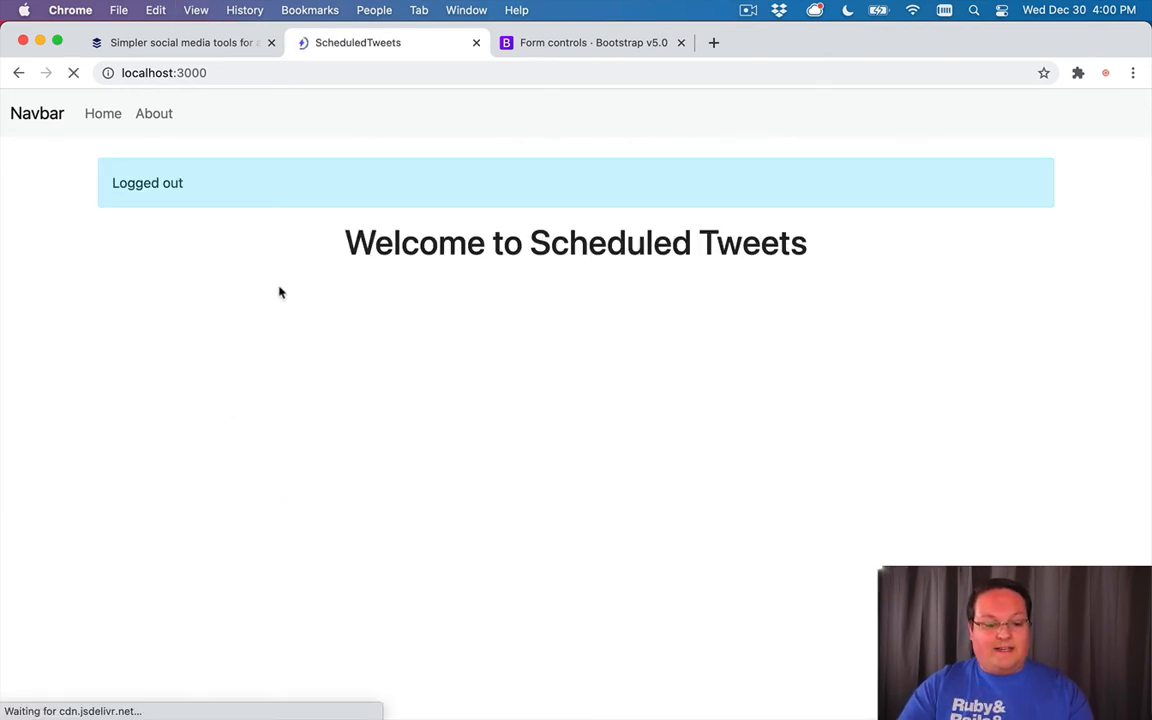